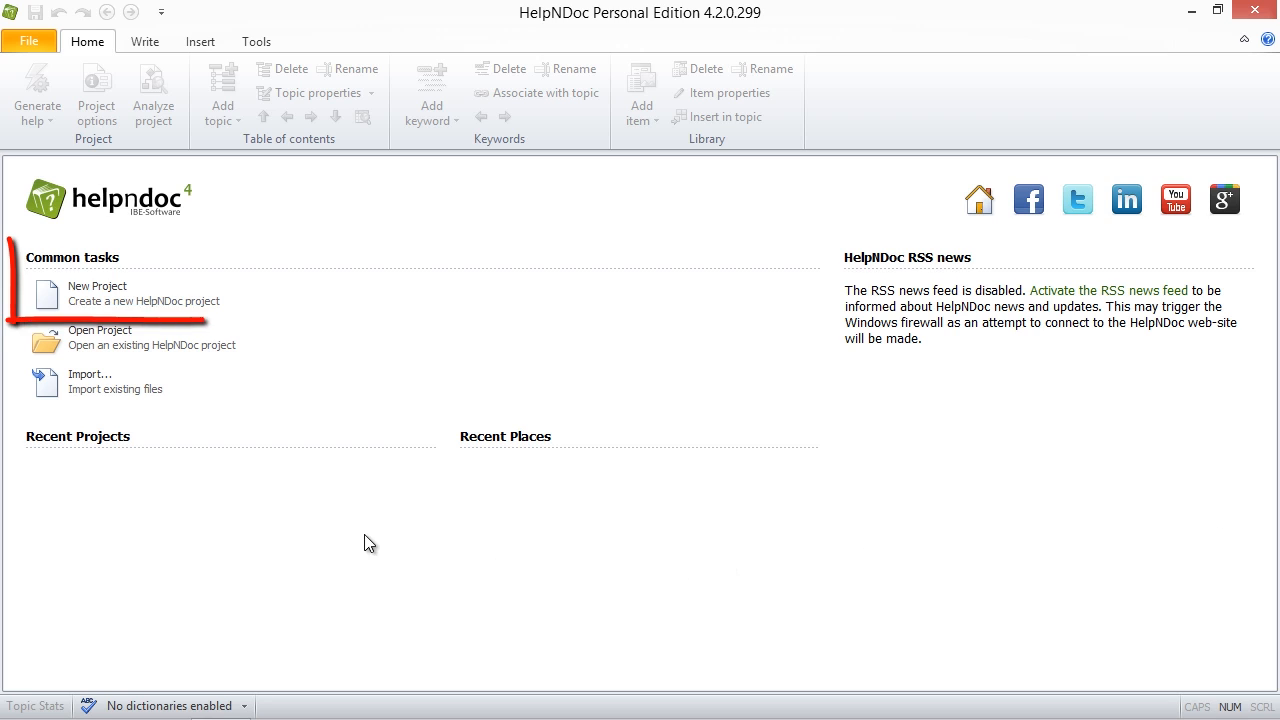
pyautogui.moveTo(130, 294)
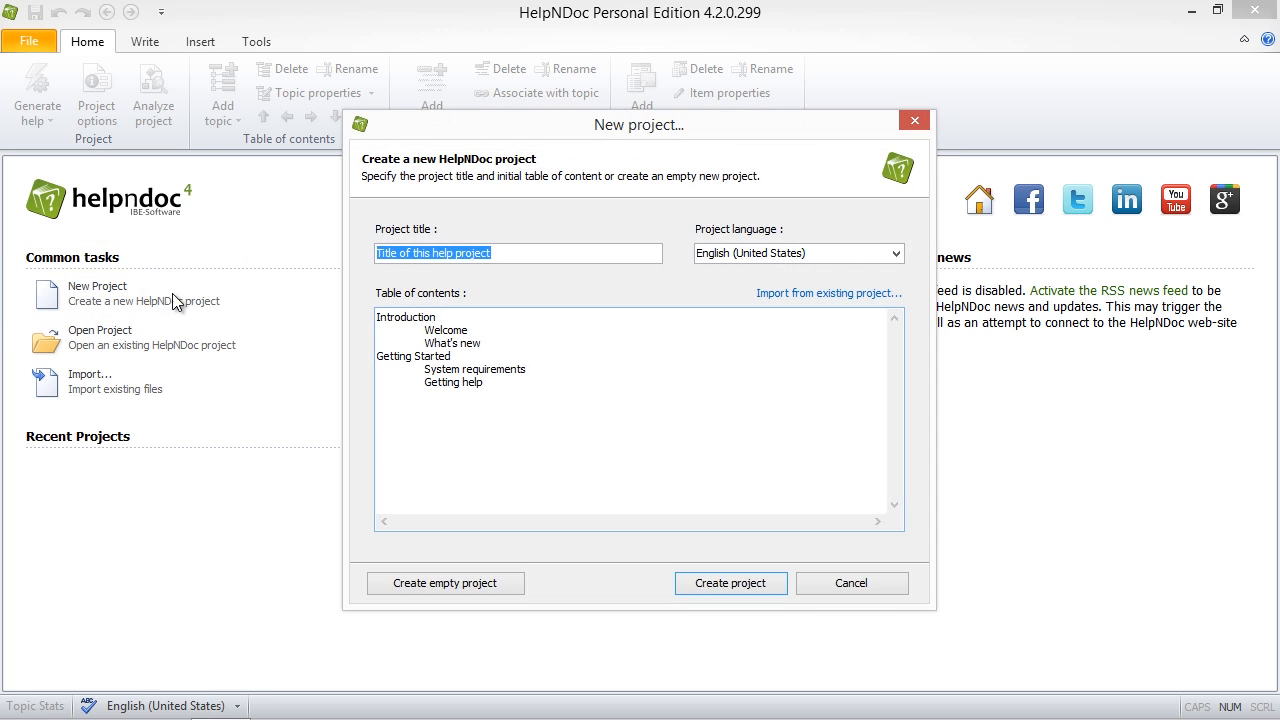
# Step: Cancel the first New project dialog and show the File backstage with recent projects
pyautogui.click(852, 584)
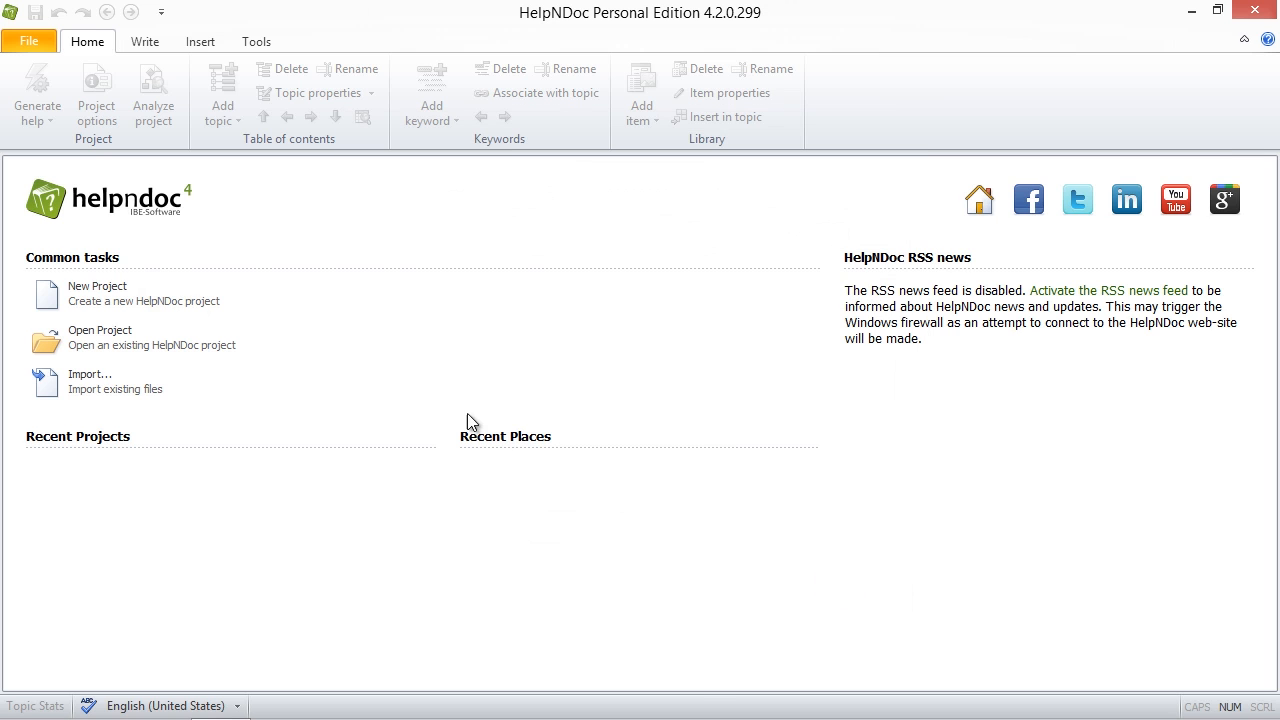
pyautogui.click(28, 40)
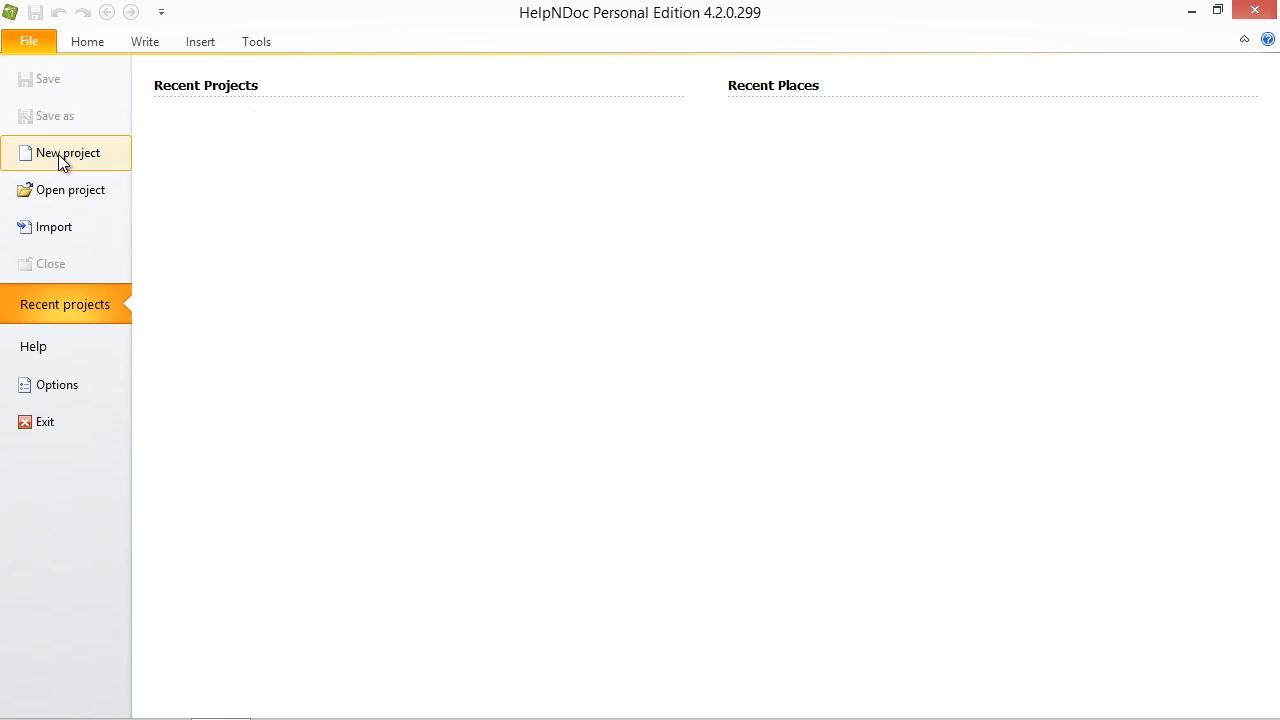
# Step: Start a new project titled 'HelpNDoc User Manual', keeping English (United States) as language
pyautogui.click(68, 152)
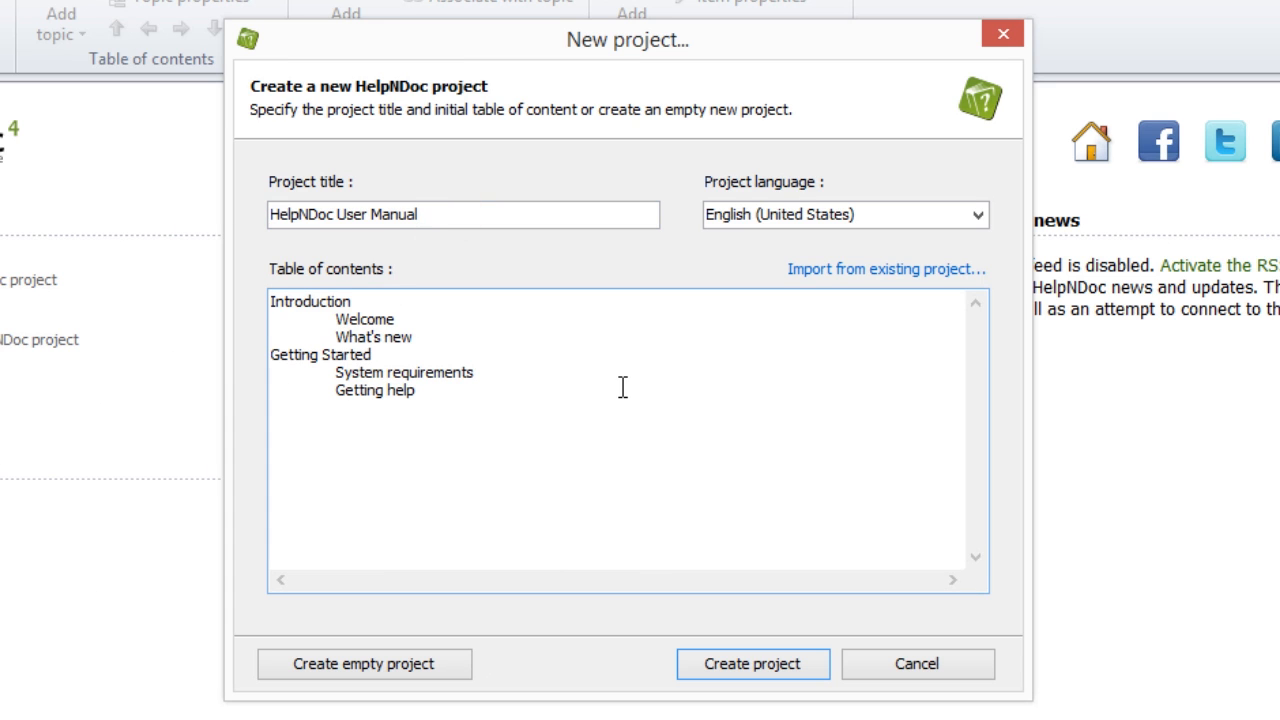
pyautogui.click(976, 214)
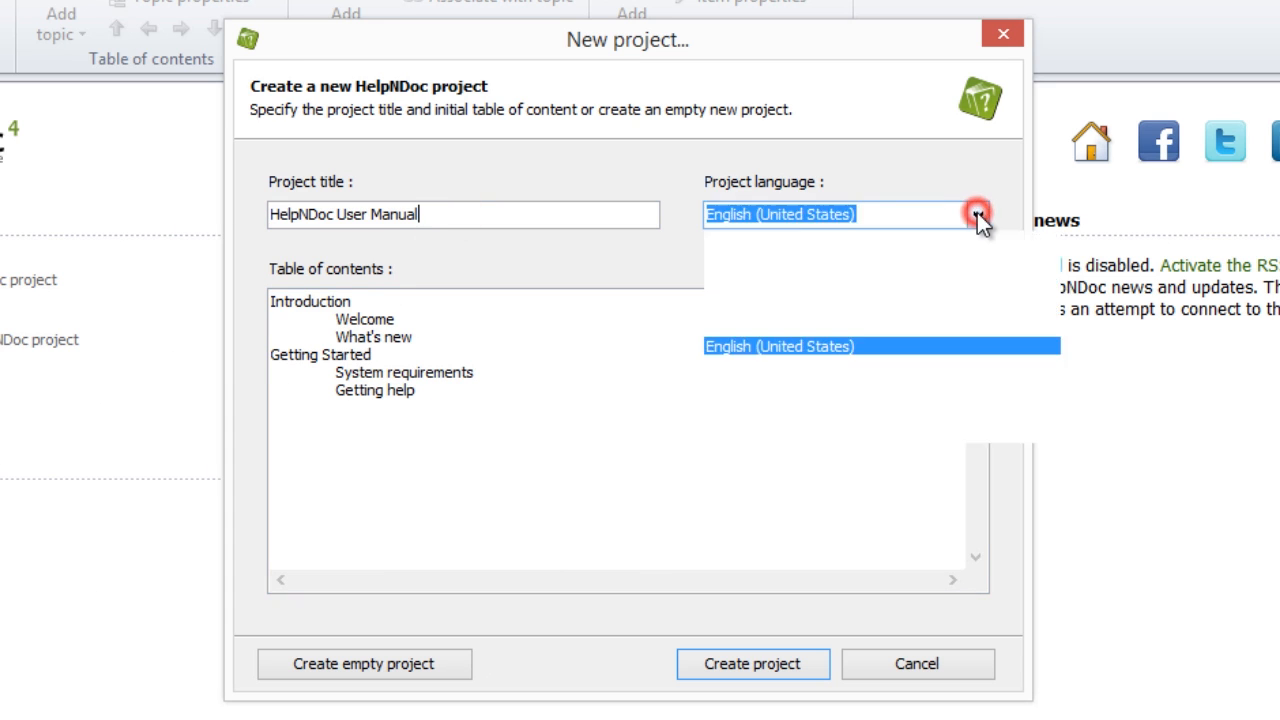
pyautogui.click(976, 214)
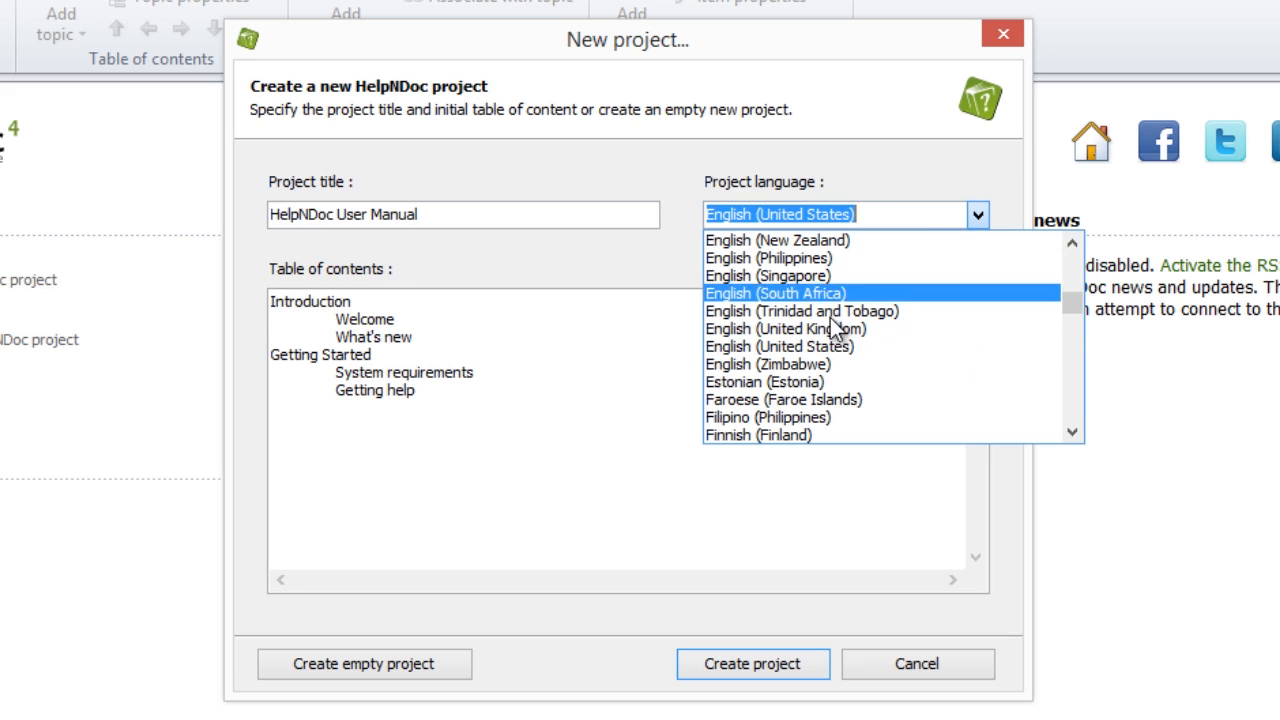
pyautogui.click(778, 346)
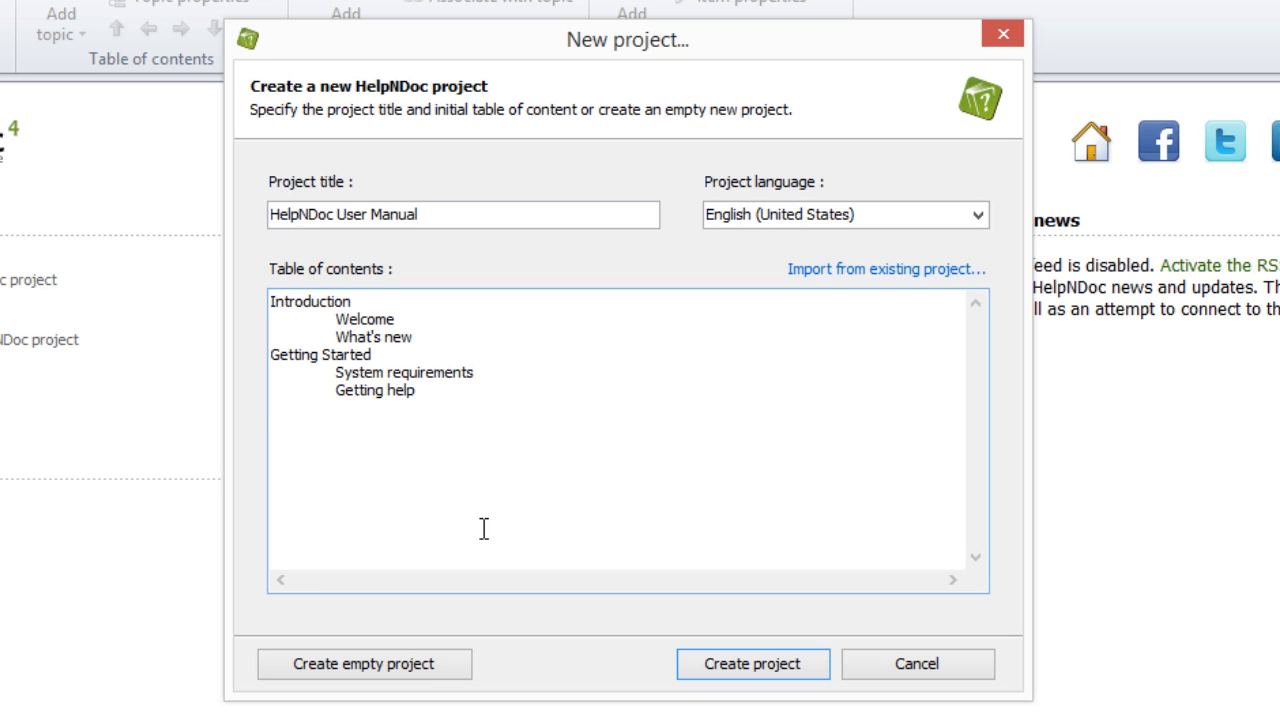
# Step: Add a 'Ribbon bar' topic nested under Getting Started, correcting the 'Ribon' misspelling
pyautogui.write('Ribon')
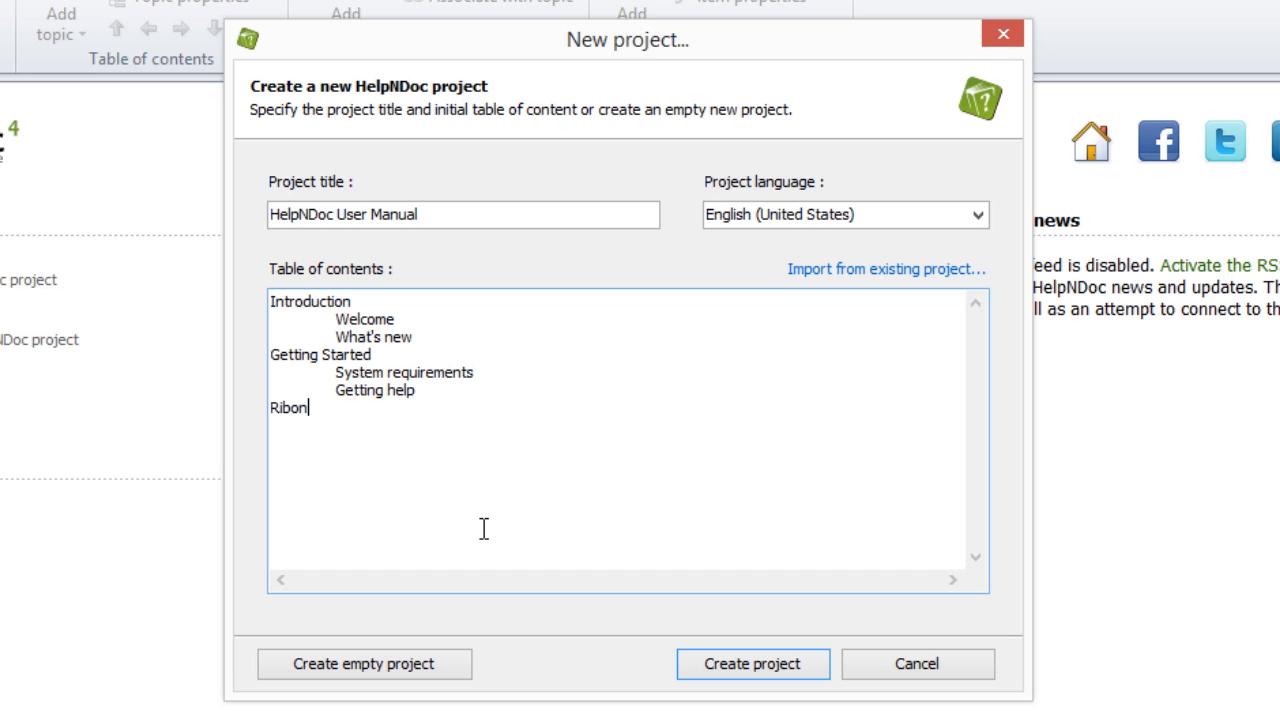
pyautogui.write('bar')
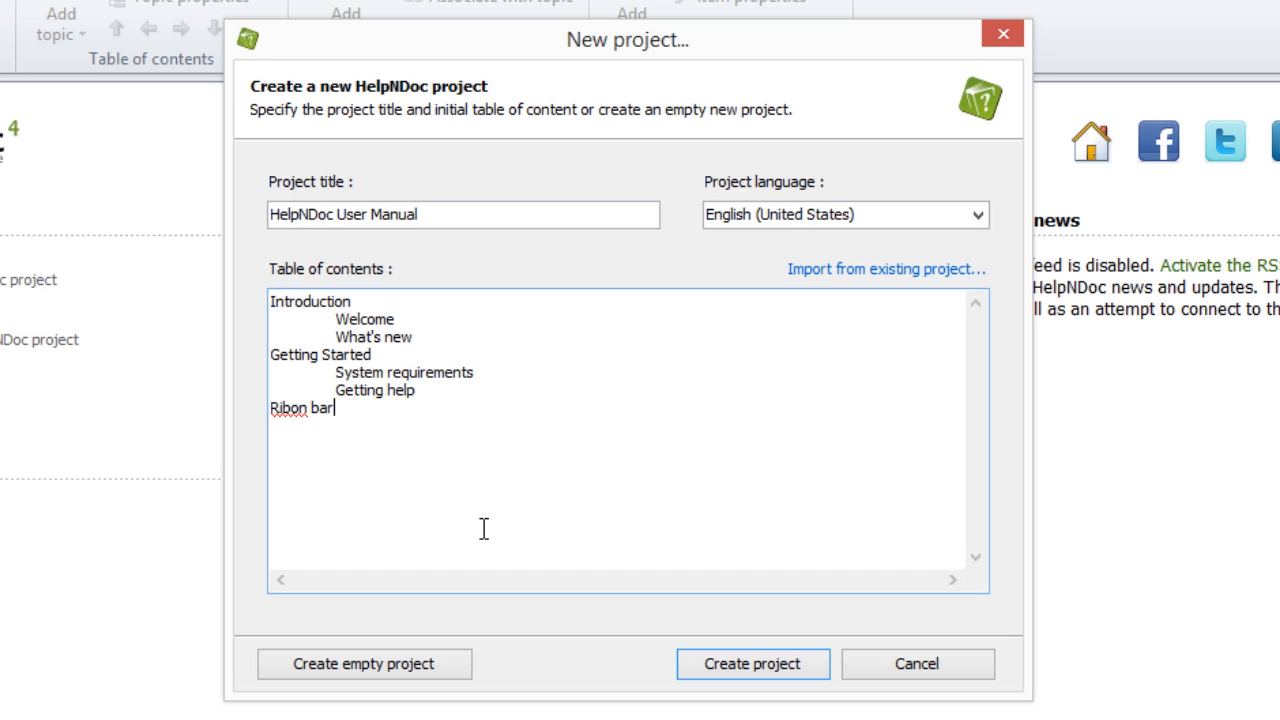
pyautogui.press('Tab')
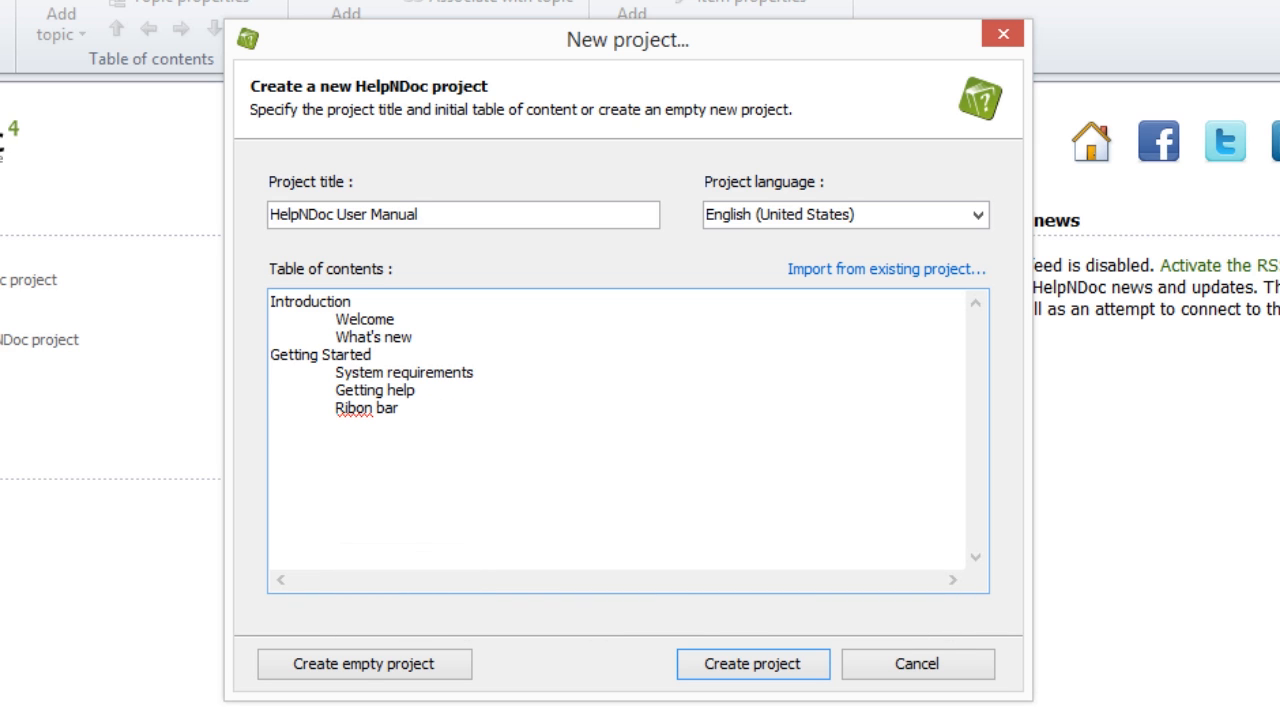
pyautogui.moveTo(388, 462)
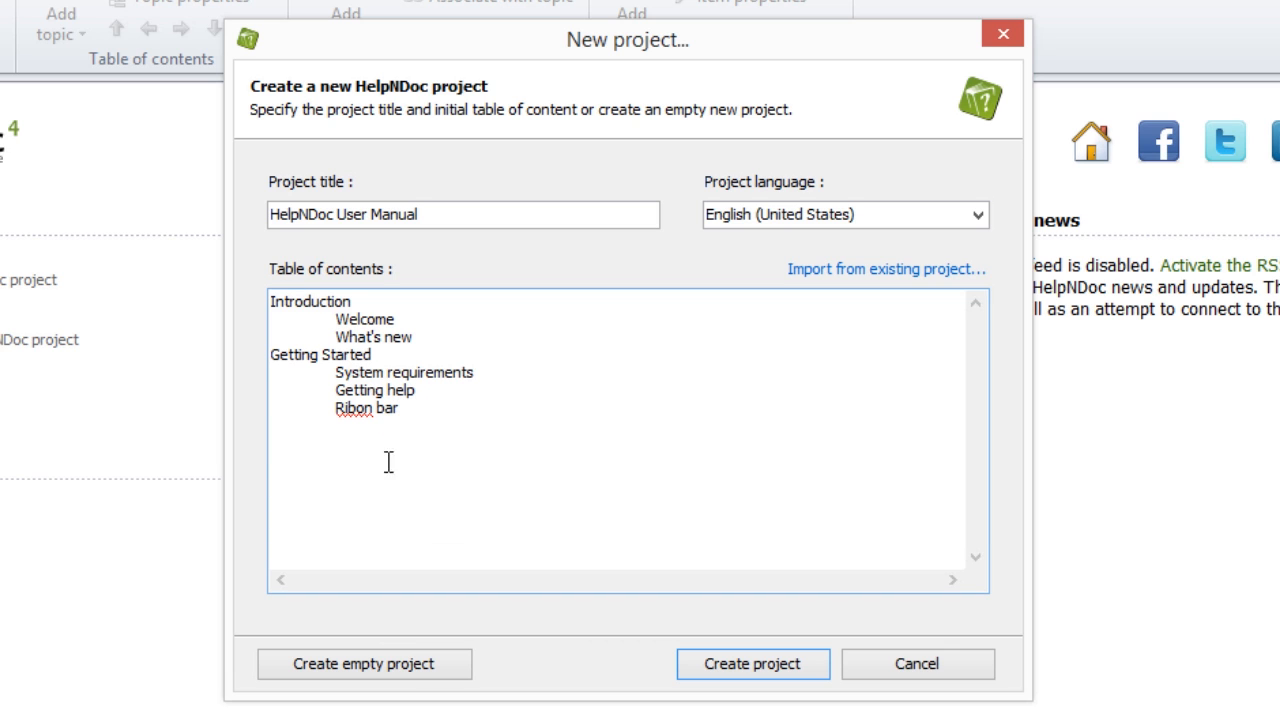
pyautogui.rightClick(352, 408)
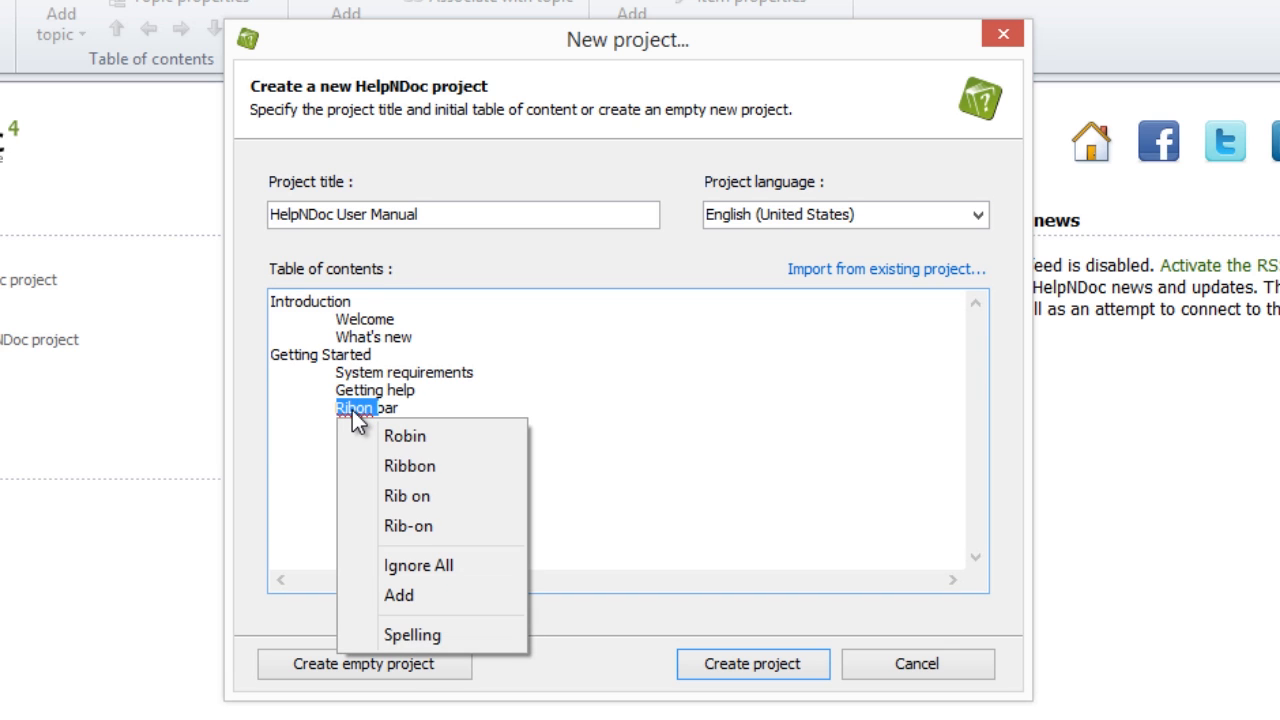
pyautogui.click(408, 464)
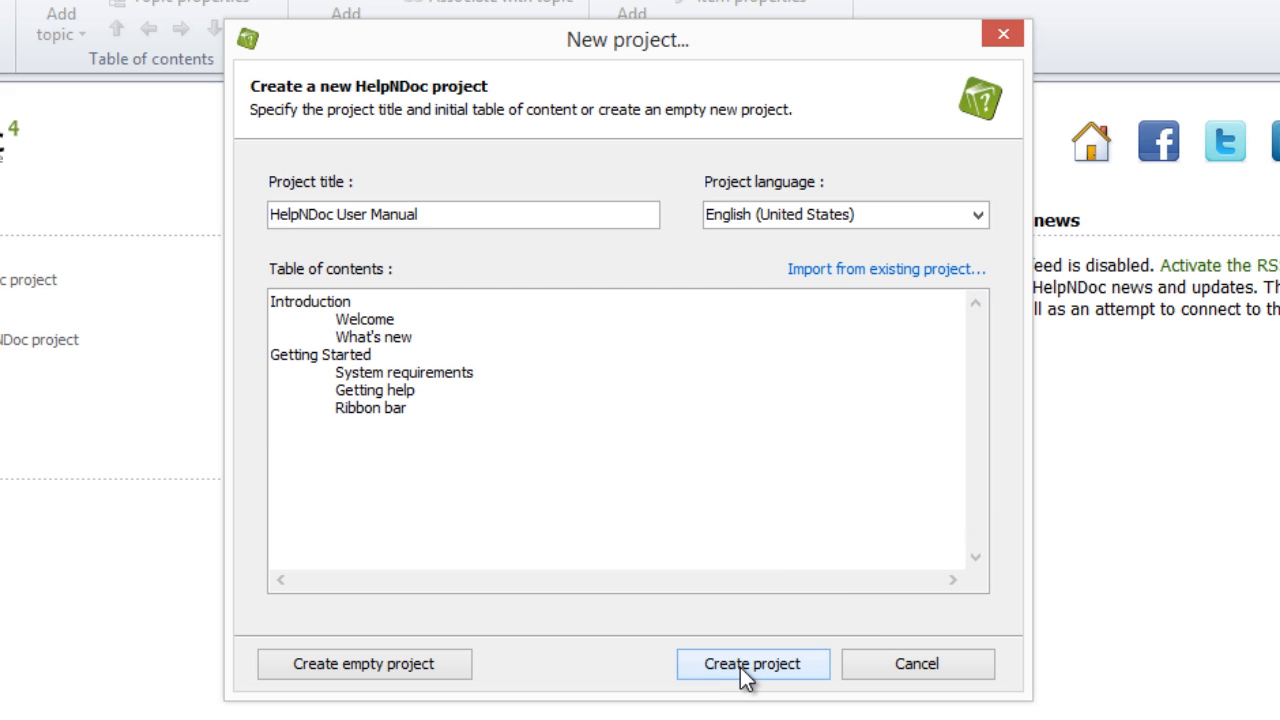
# Step: Create the project and select its HelpNDoc User Manual root in the table of contents
pyautogui.click(752, 664)
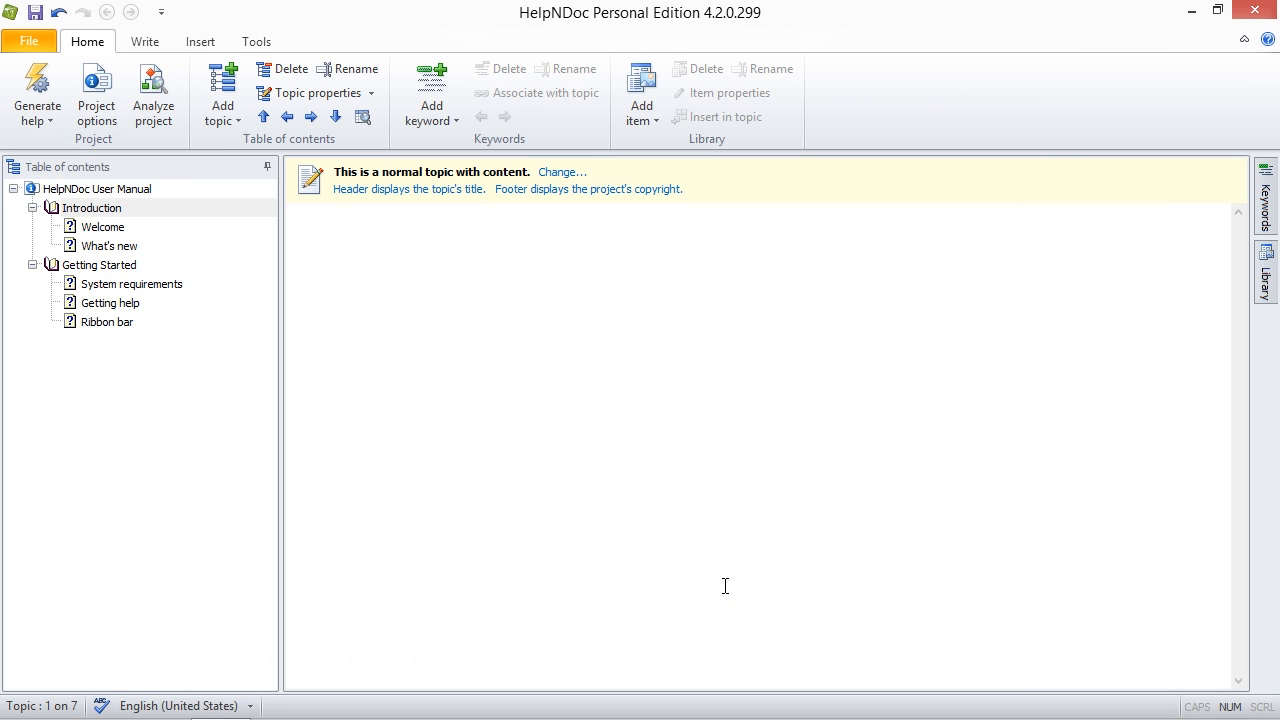
pyautogui.moveTo(140, 220)
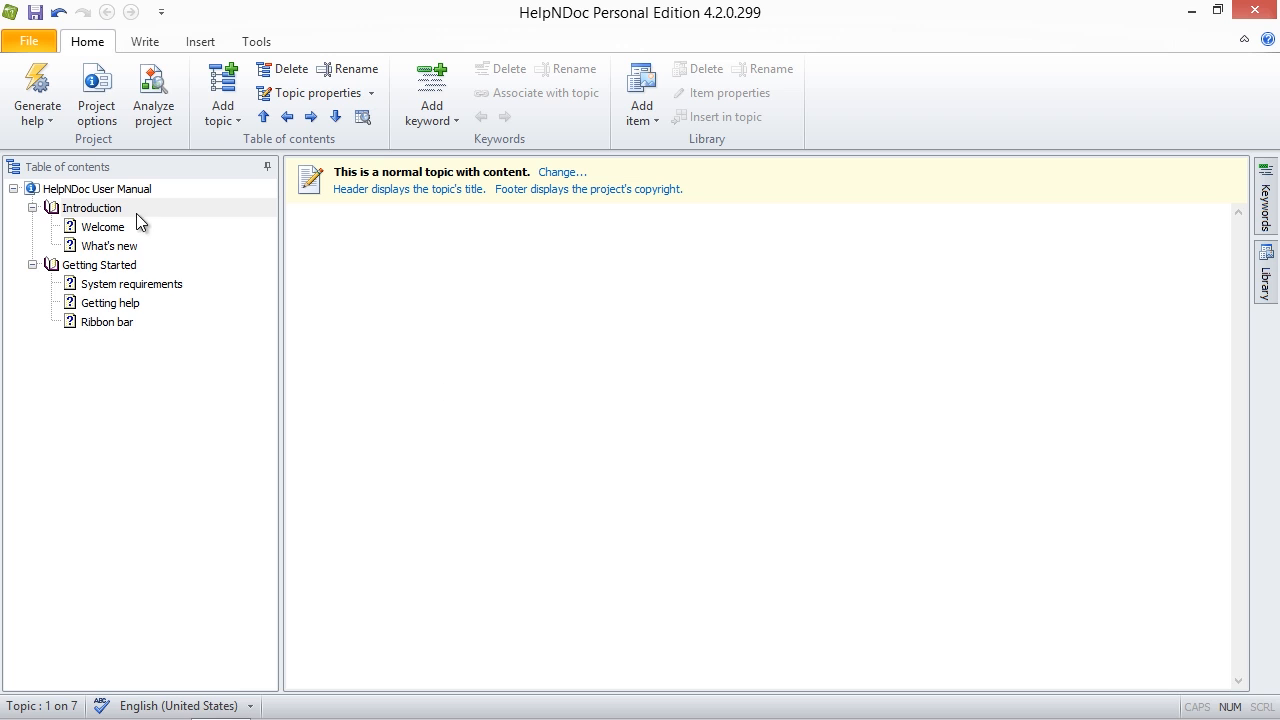
pyautogui.click(96, 188)
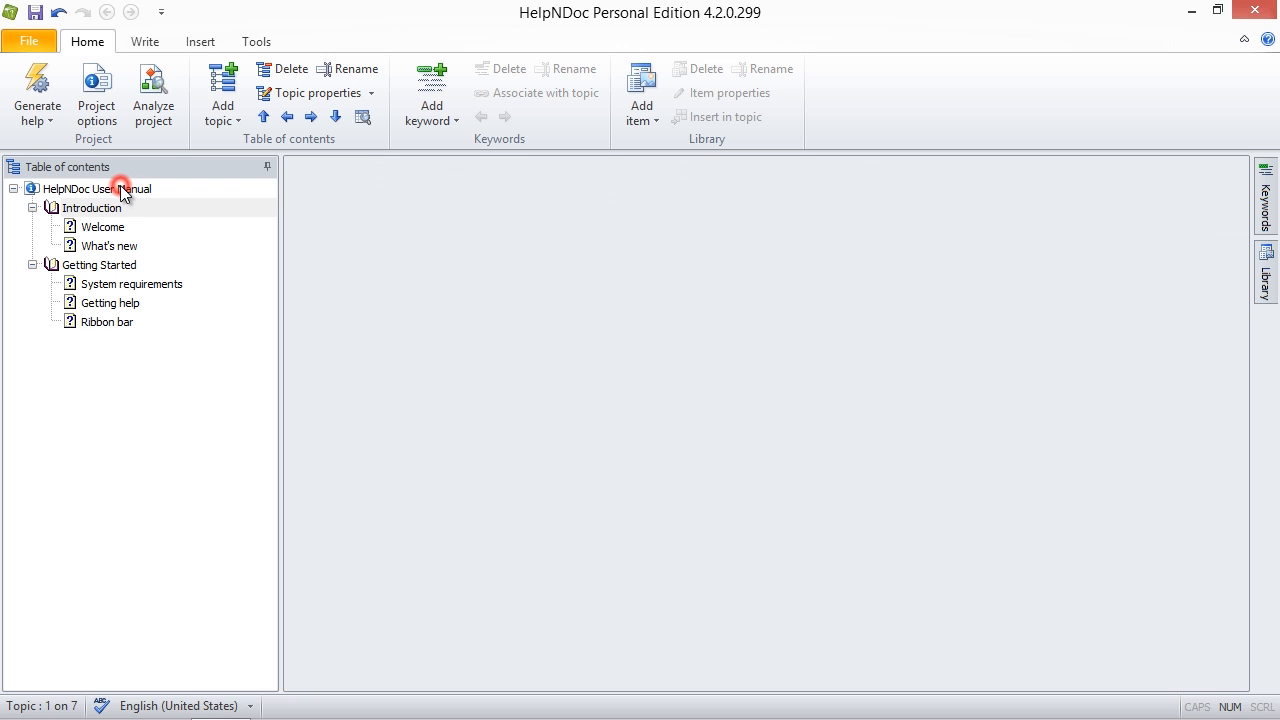